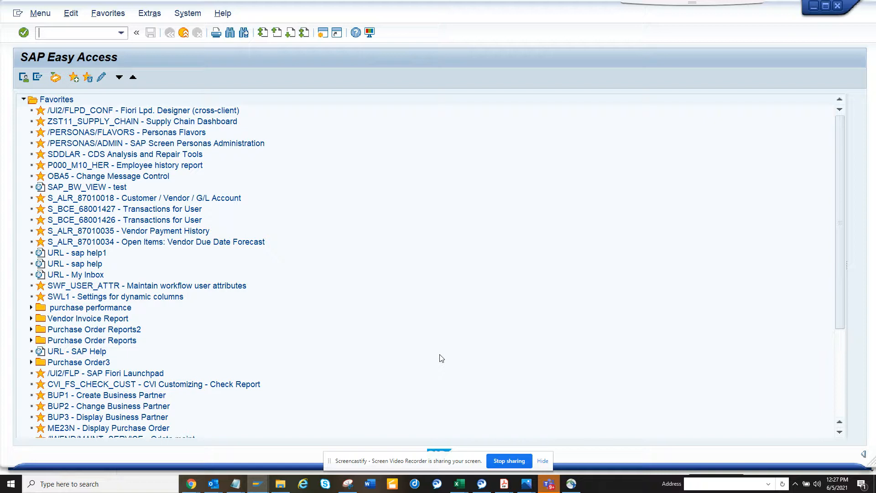
- Start transaction SE03 to reach the Transport Organizer Tools overview
text(s)
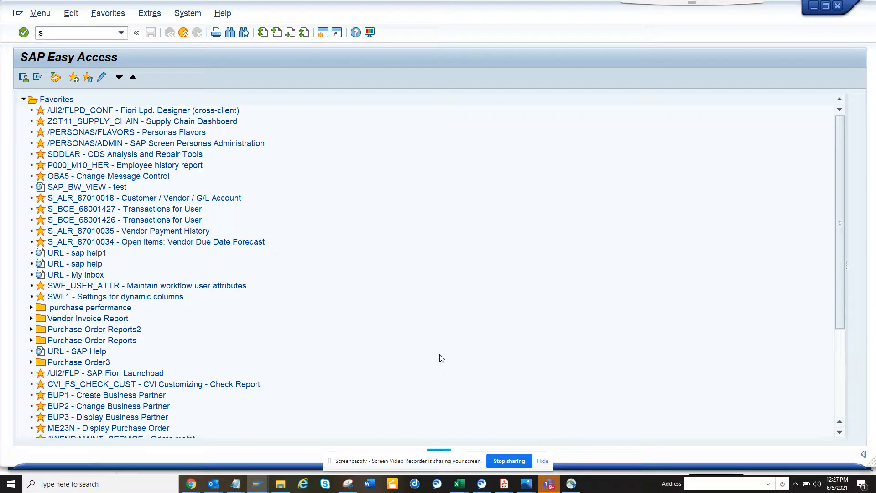
text(e03)
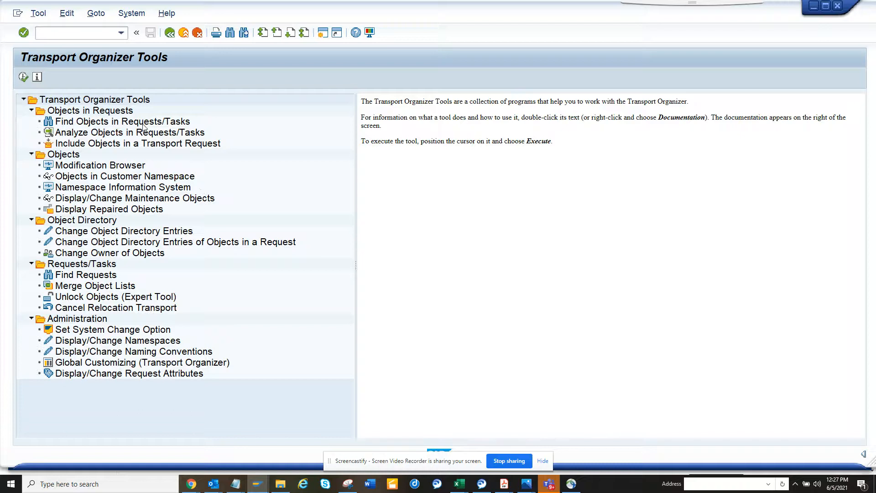
- In Find Objects in Requests/Tasks, search modifiable, non-released requests restricted to programs
double_click(121, 122)
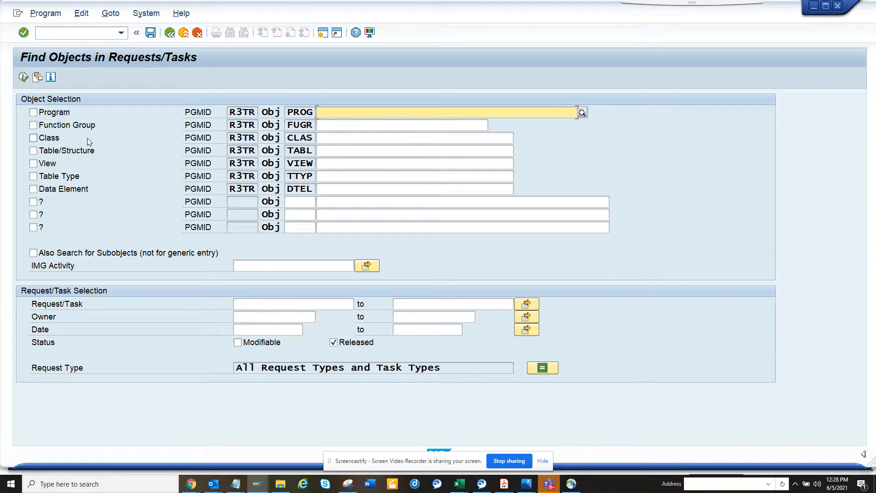
click(237, 343)
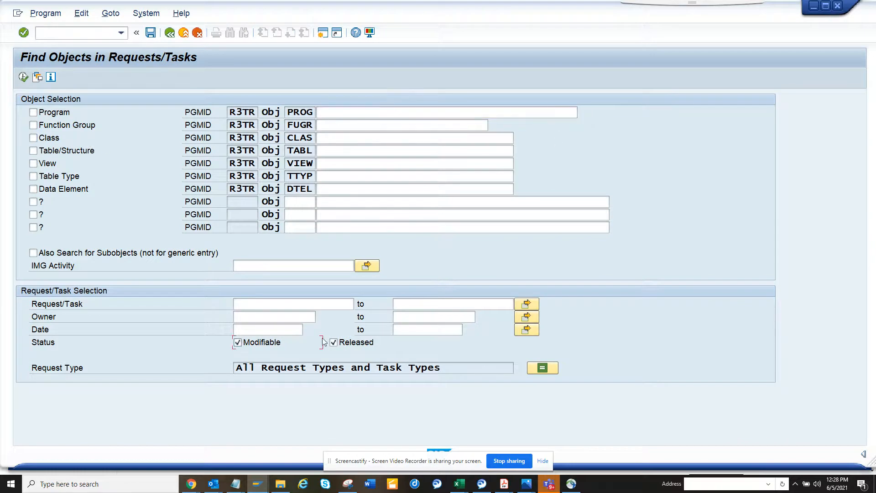
click(333, 342)
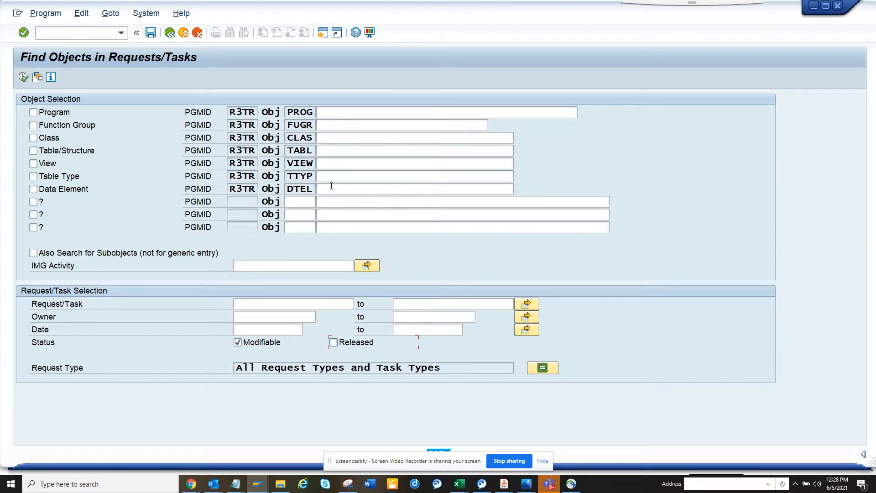
click(33, 112)
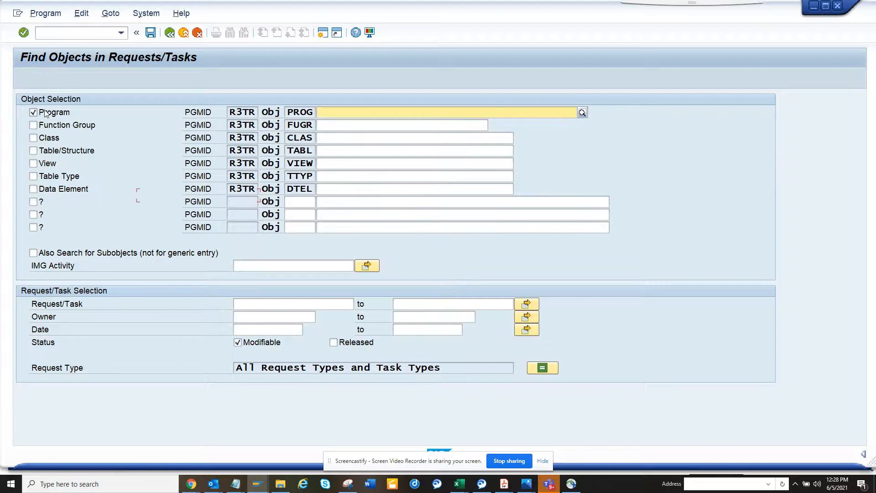
- Enter the program name pattern Z* and run the search to get the task overview
click(444, 112)
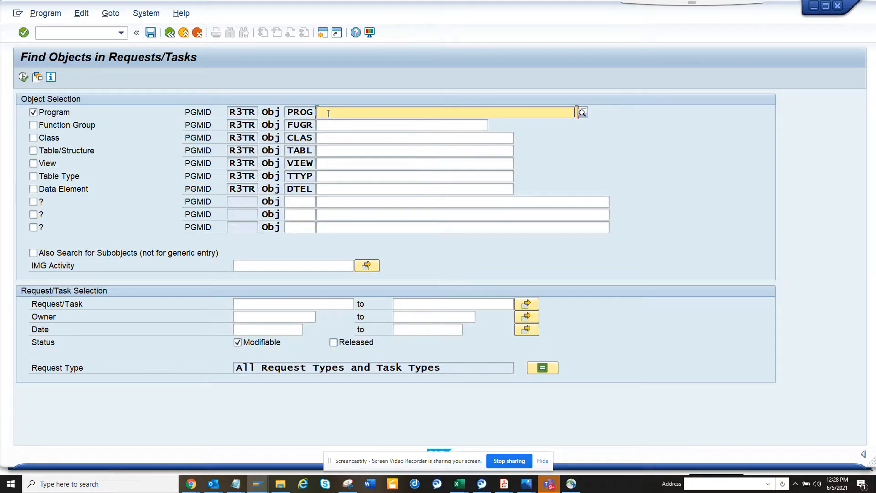
text(z*)
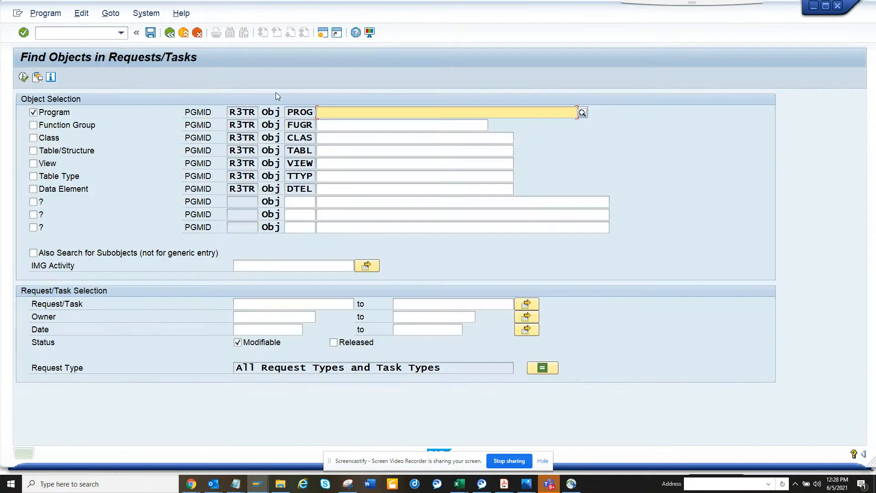
text(Z)
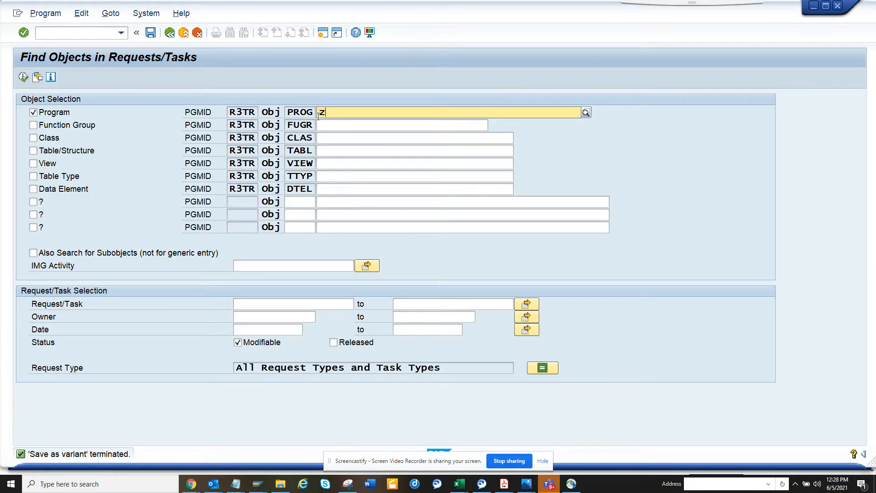
text(*)
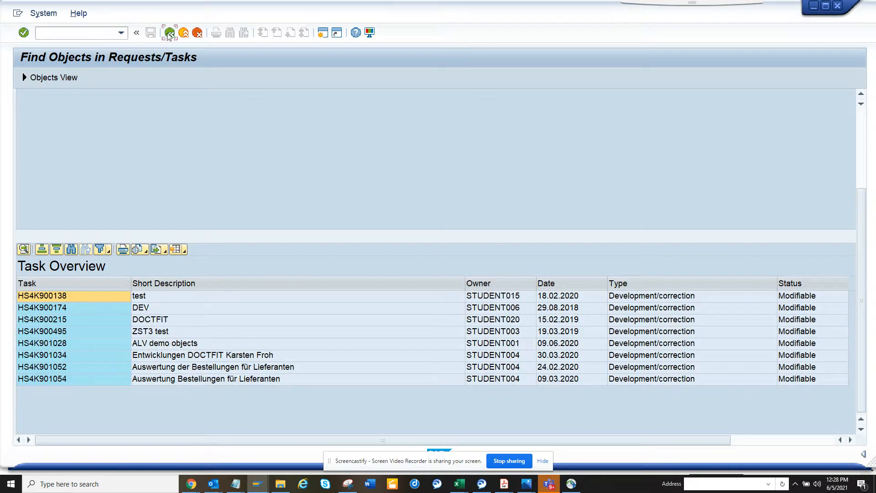
- Back on the criteria form, untick Program and show the object type value help for an empty row
click(170, 32)
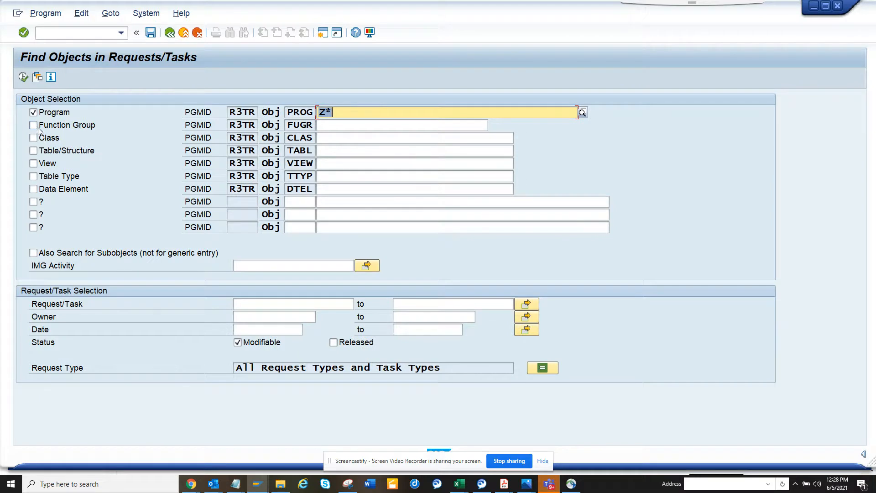
click(33, 112)
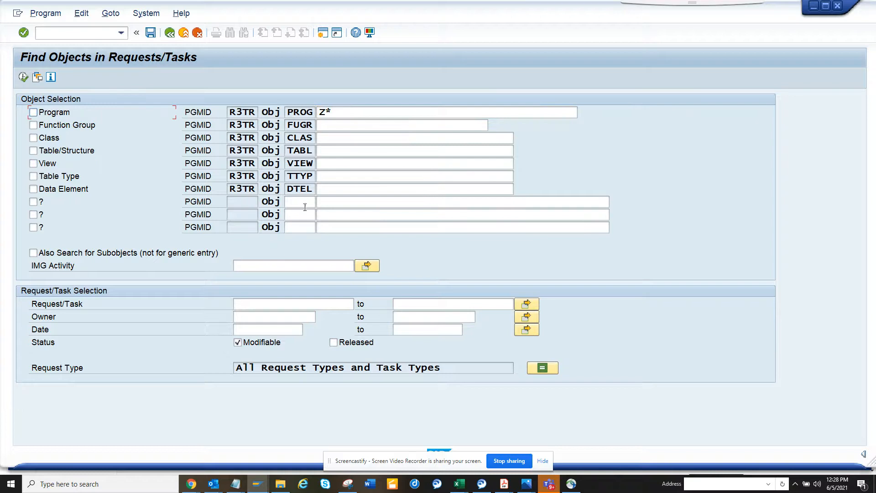
click(300, 202)
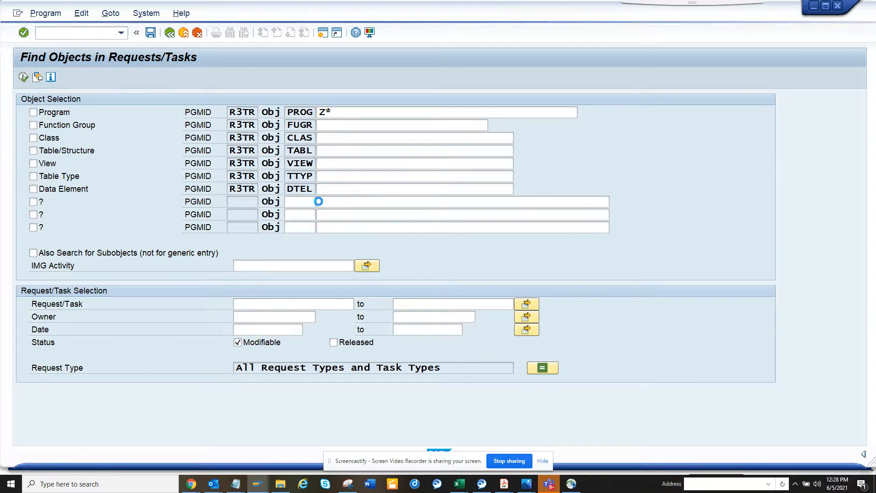
click(300, 201)
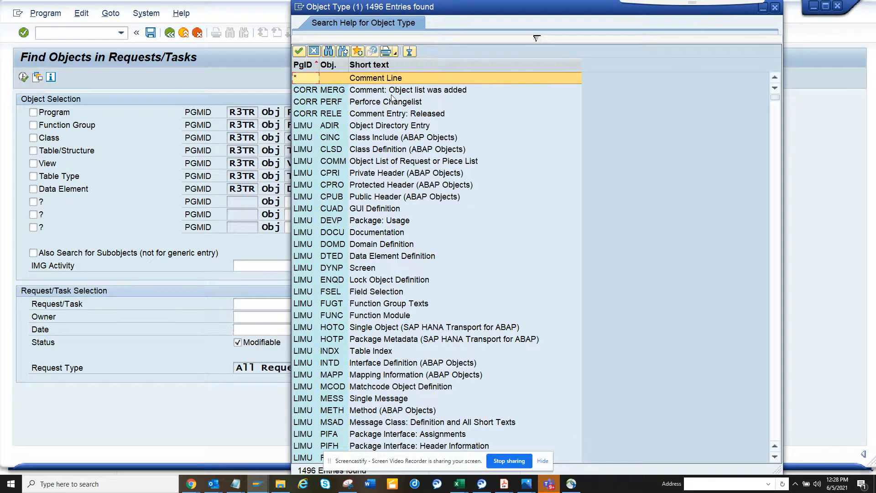
mouse_move(471, 41)
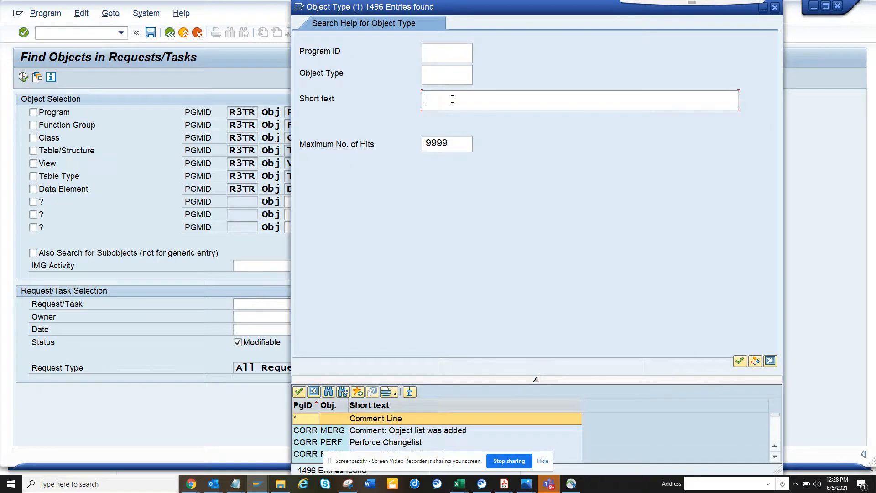
- Search object types with short text *workflow*, then cancel the lookup without choosing one
text(*)
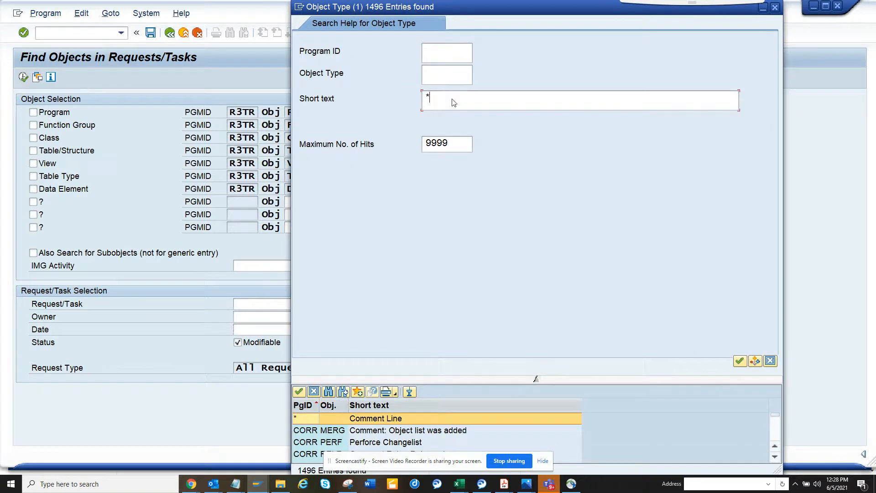
text(workflow)
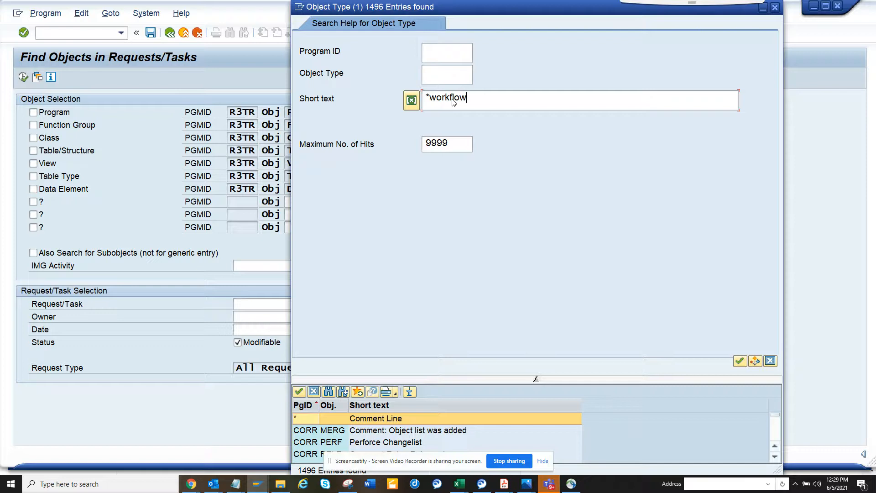
text(*)
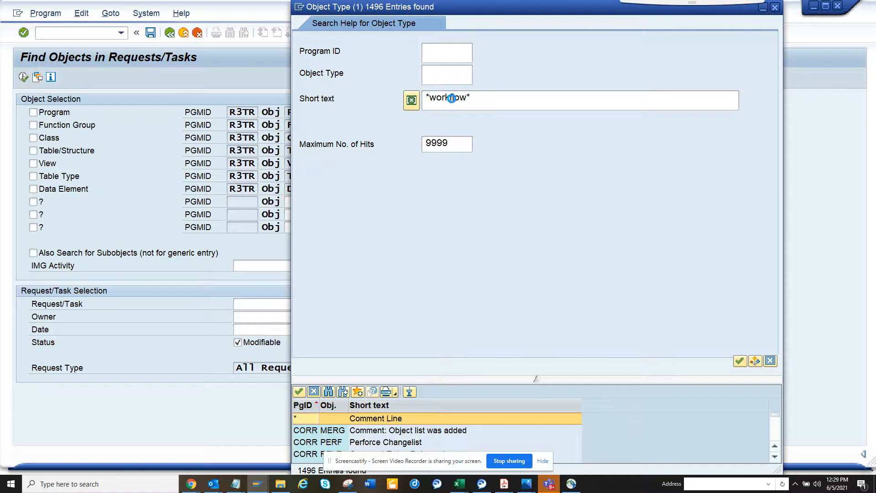
click(738, 361)
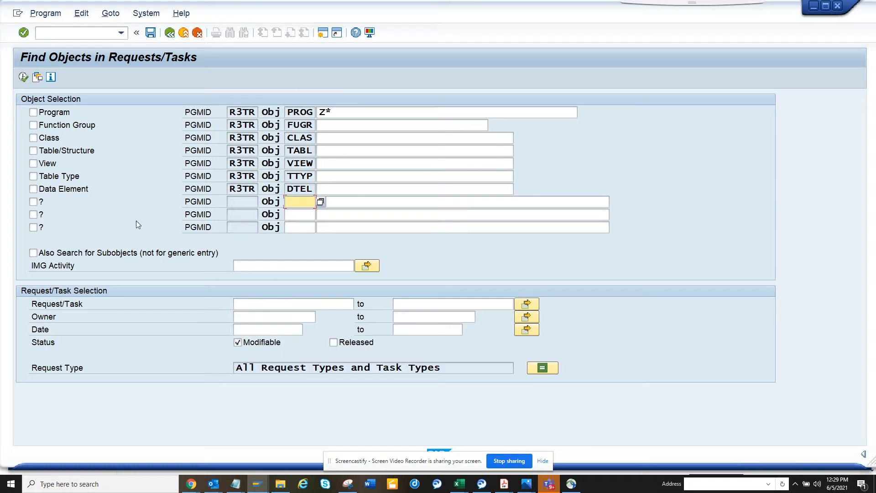
mouse_move(38, 188)
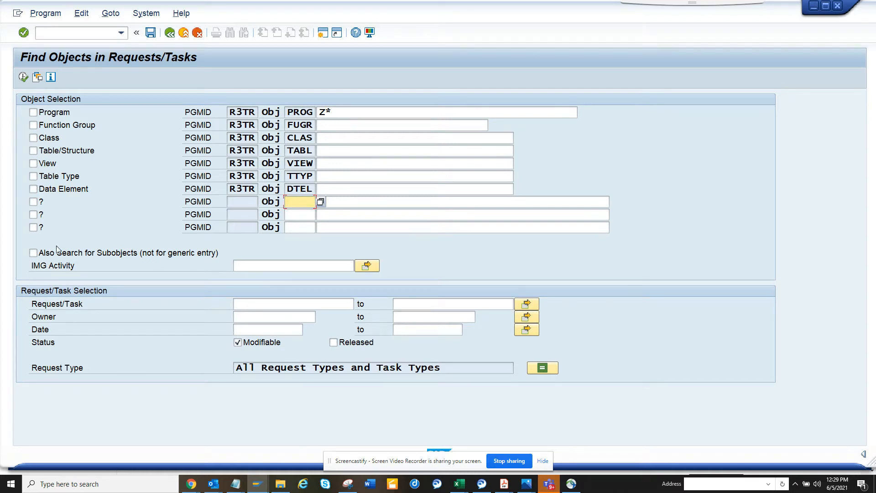
- Enable 'Also Search for Subobjects' and bring up Select IMG Nodes for the IMG Activity criterion
click(33, 253)
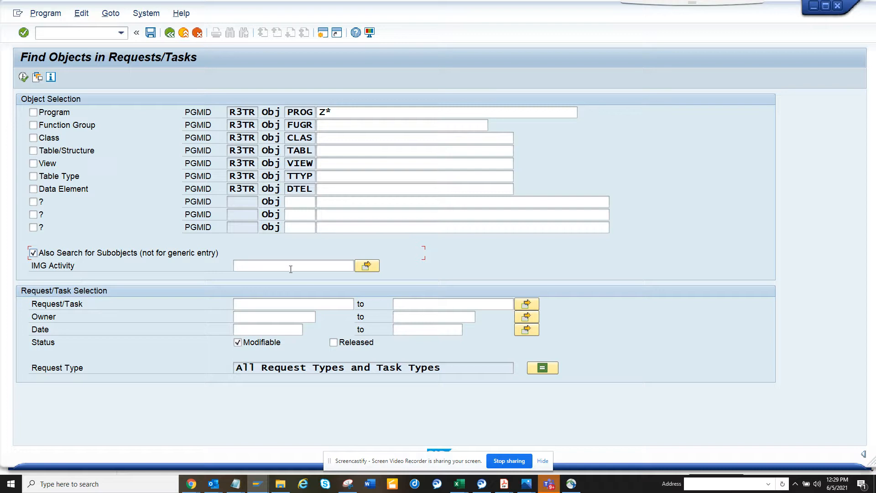
click(290, 265)
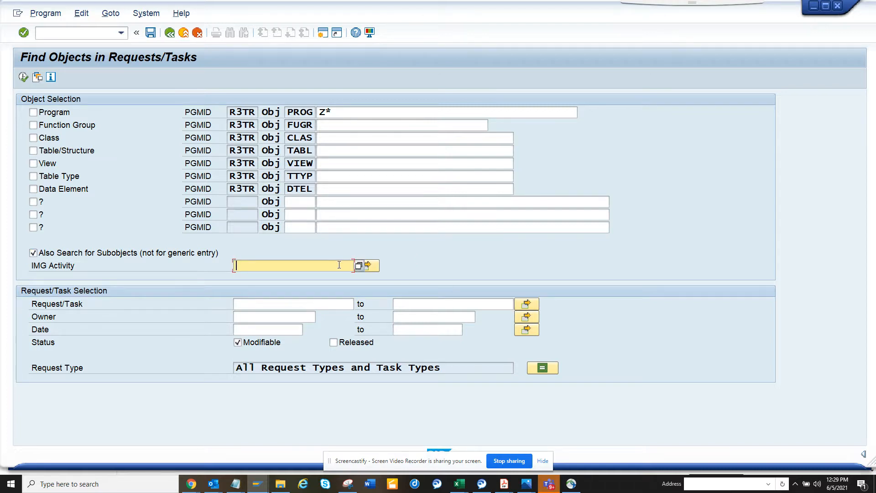
click(358, 265)
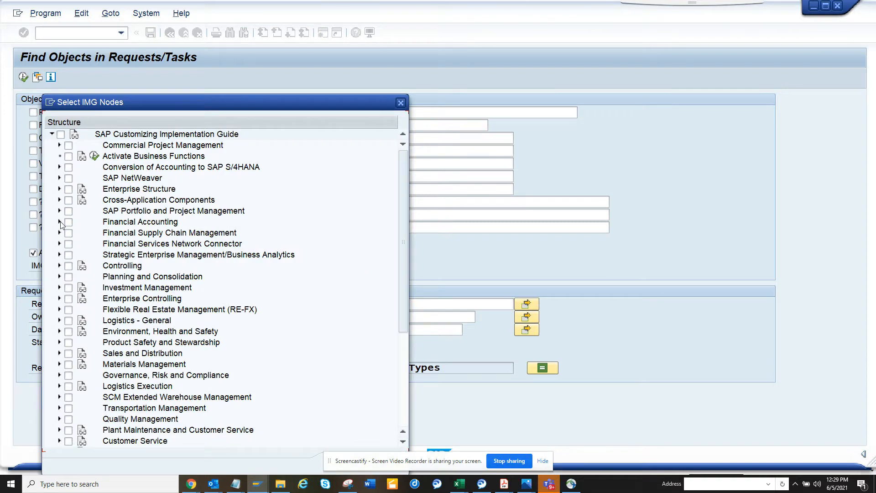
- Tick Financial Accounting, General Ledger Accounting, Master Data and Profit Center in the IMG tree
click(69, 221)
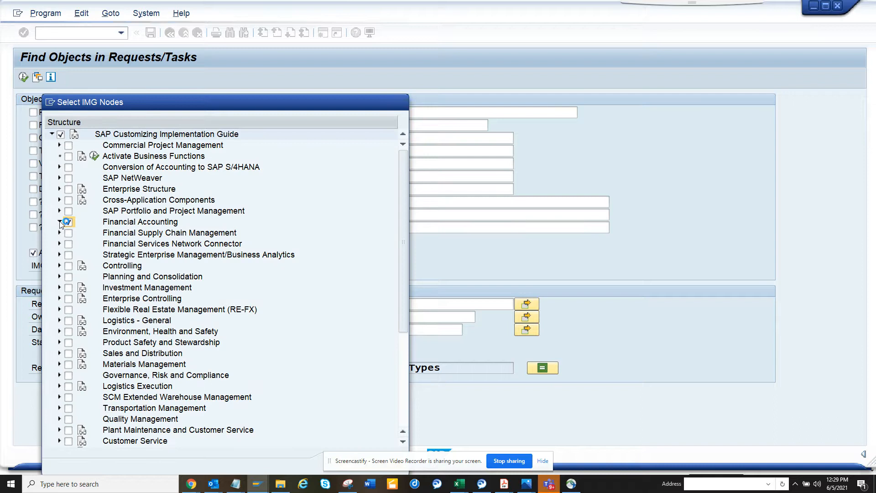
click(59, 222)
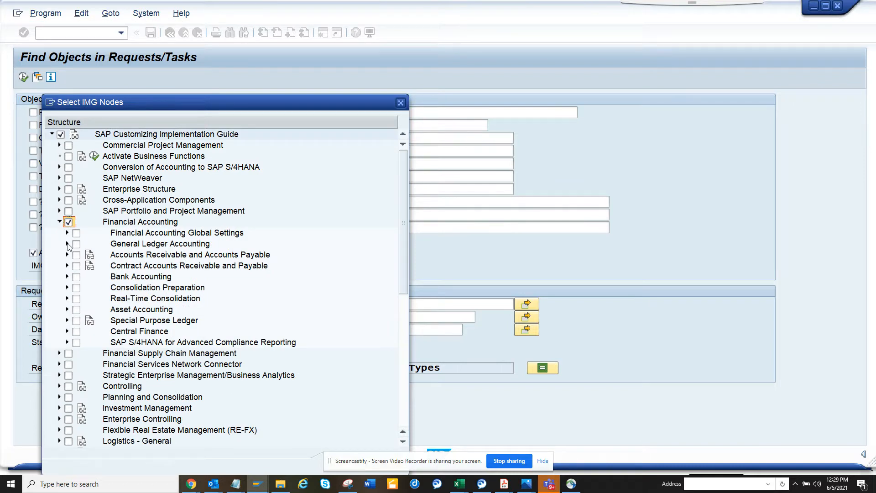
click(77, 244)
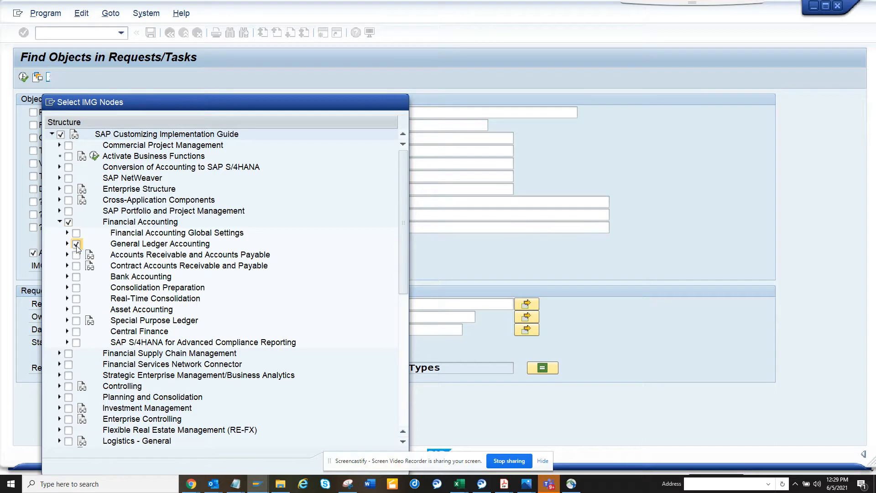
click(67, 244)
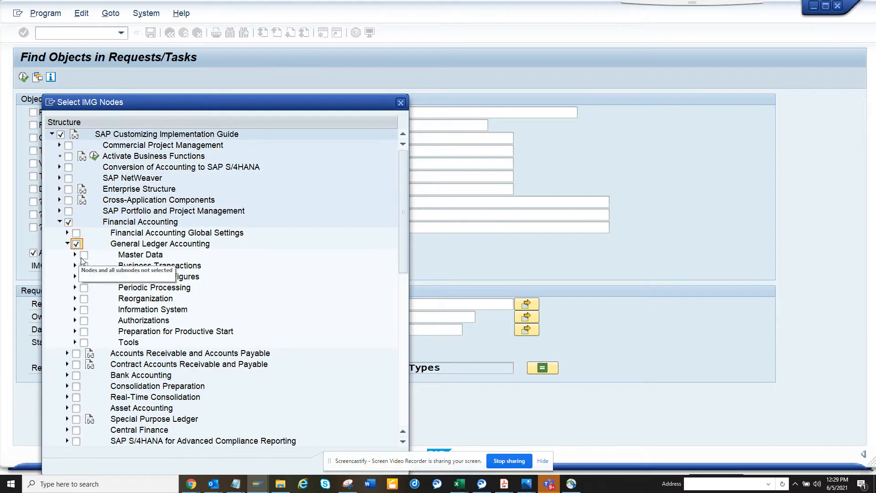
click(74, 254)
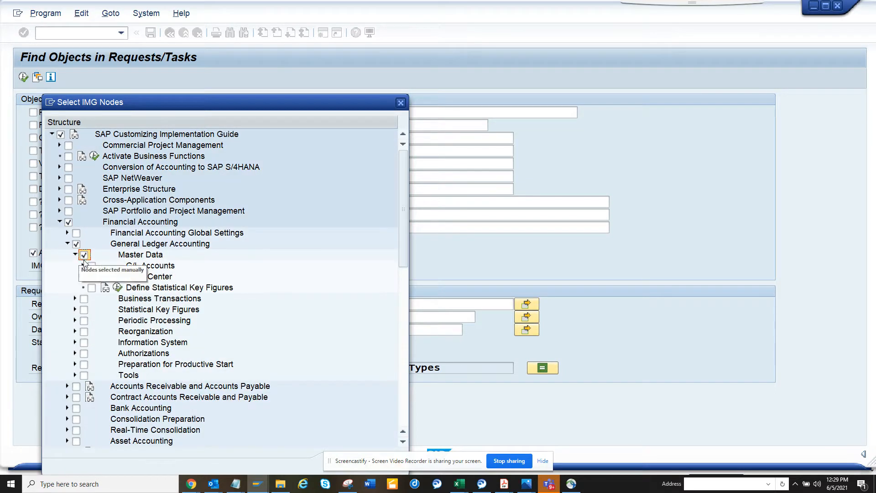
click(83, 254)
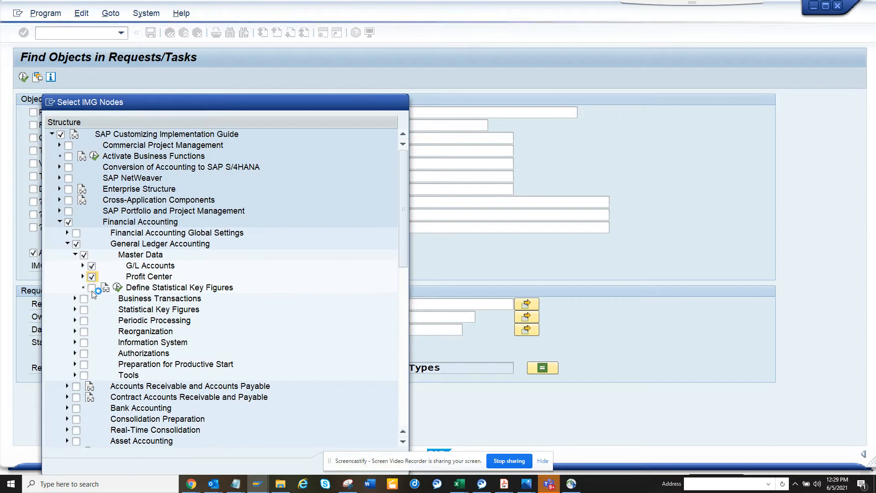
- Tick Define Statistical Key Figures, Define Financial Statement Versions and Create Cost Element Groups, then confirm the nodes
click(91, 288)
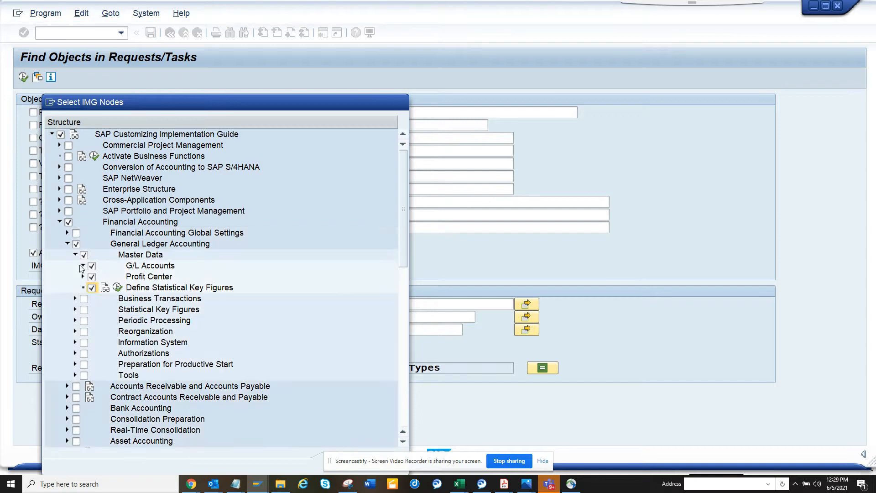
click(82, 265)
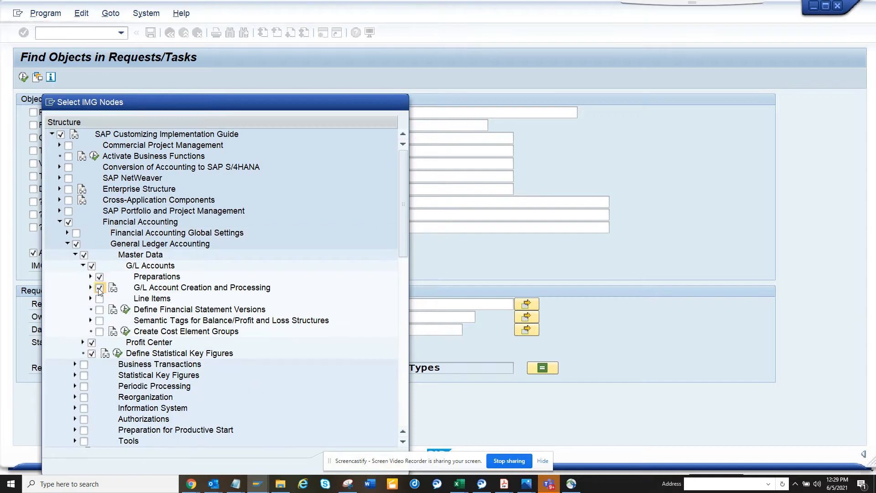
click(99, 288)
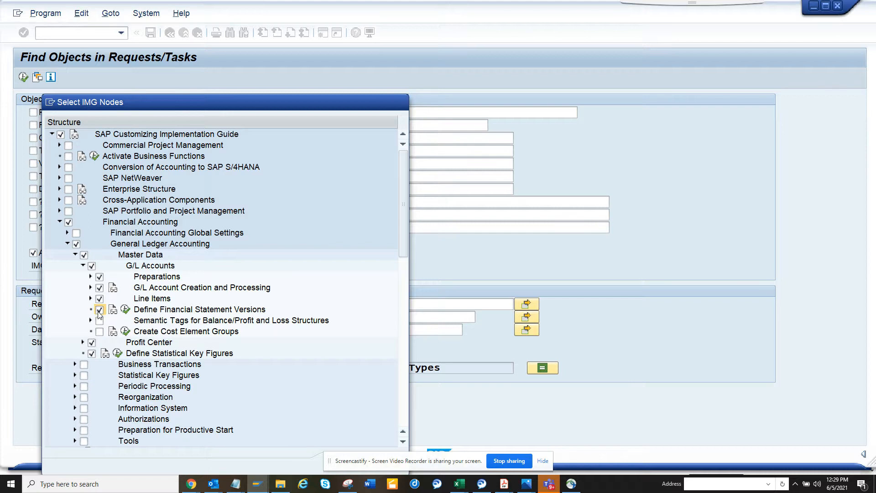
click(98, 330)
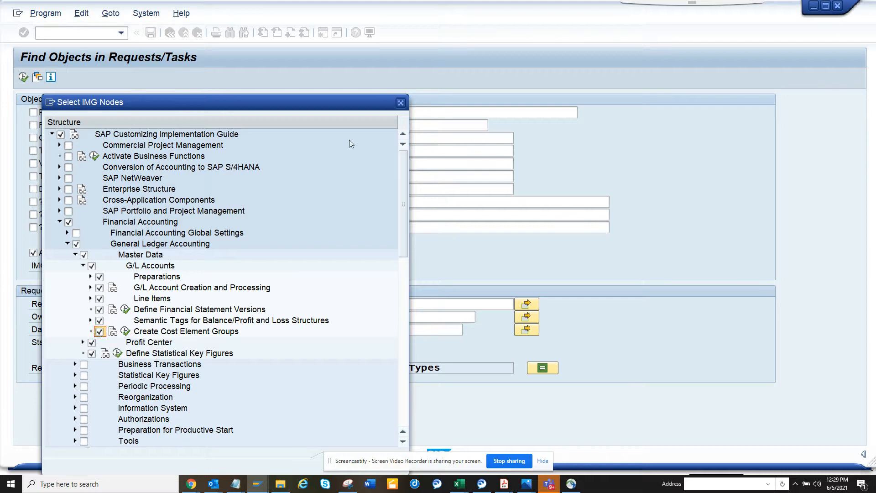
drag(224, 101, 224, 39)
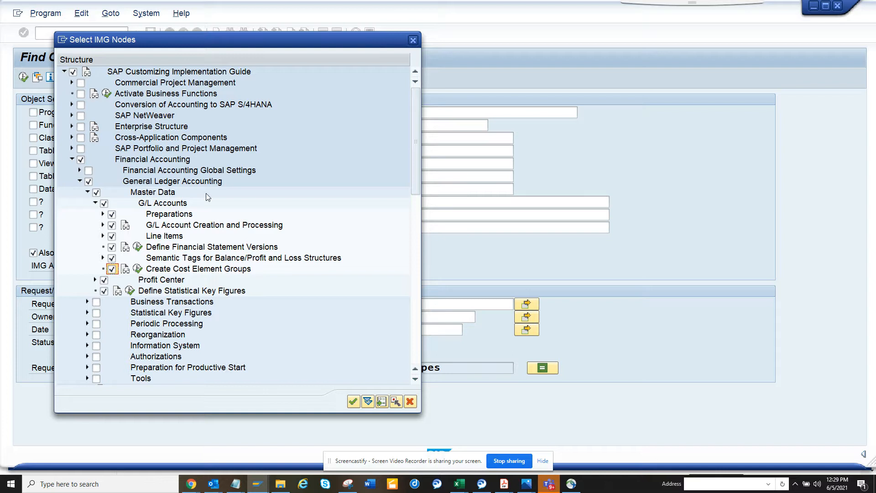
click(89, 170)
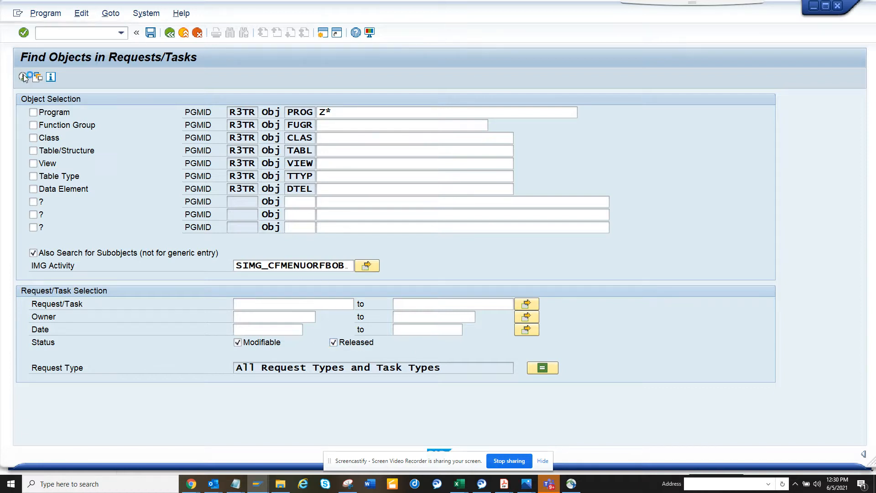
- Execute the IMG-activity search, review customizing task HS4K900021's 490 objects, then back out of the results
click(22, 76)
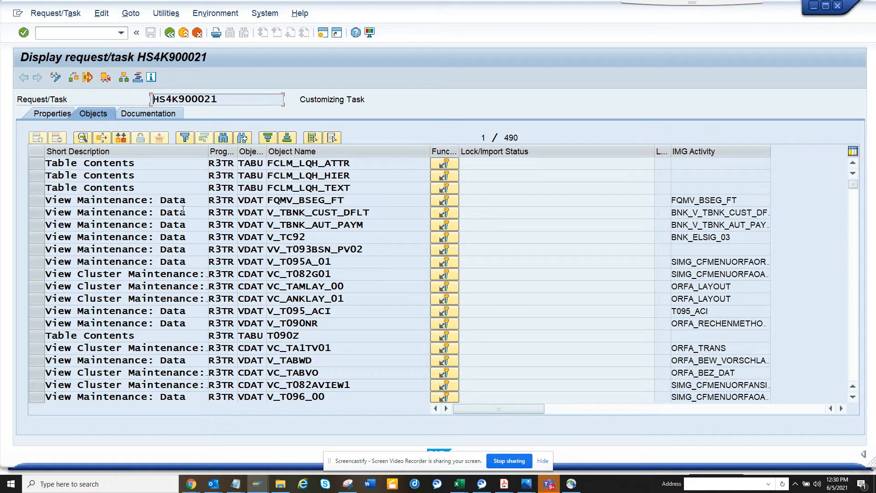
mouse_move(174, 40)
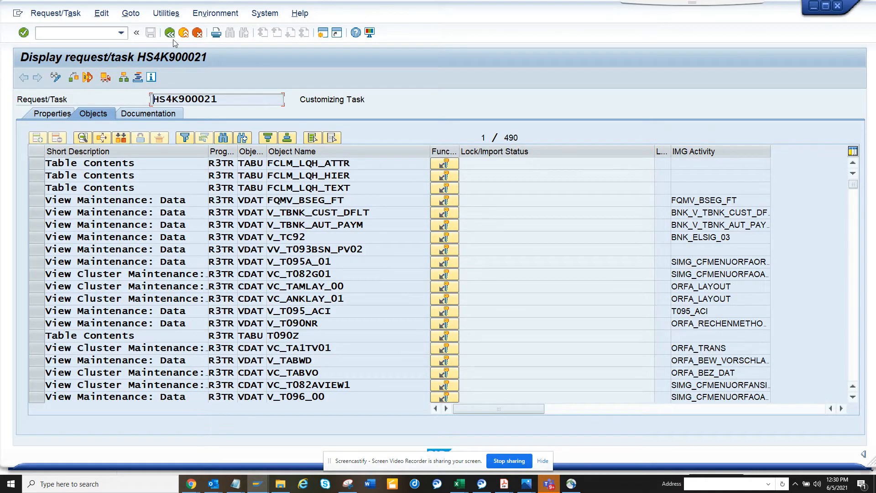
click(169, 32)
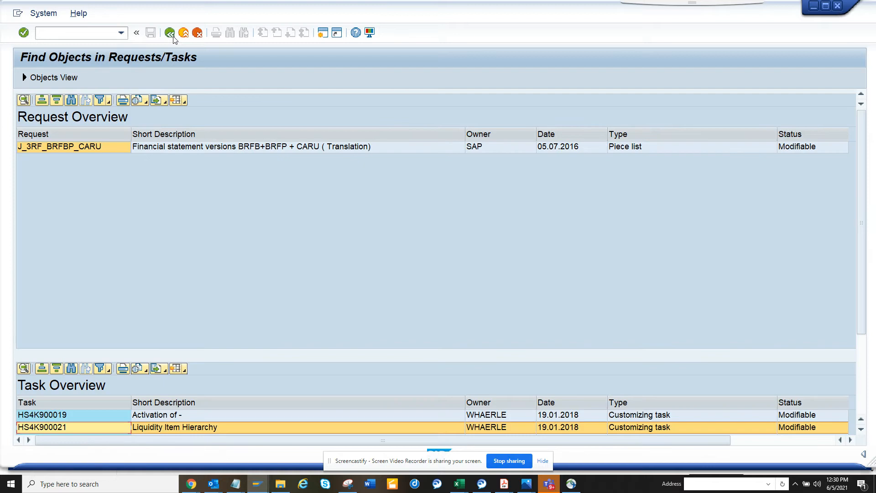
click(170, 32)
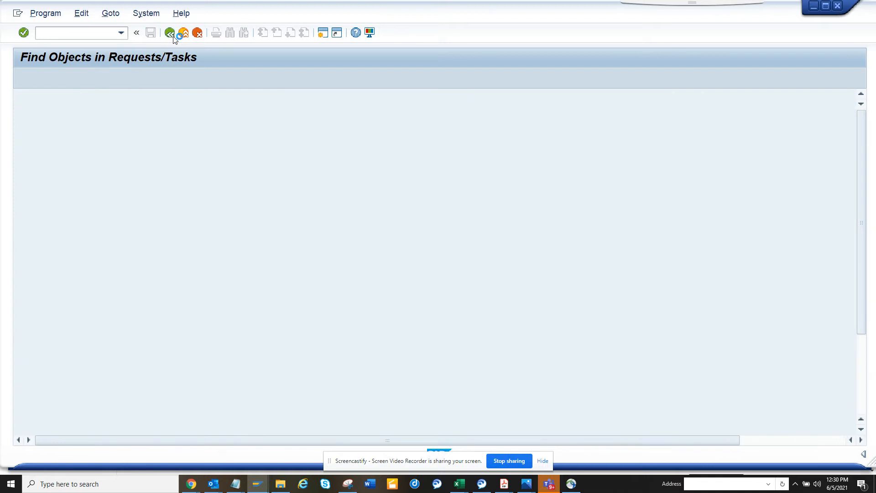
- Go back to the SE03 Transport Organizer Tools menu
click(169, 31)
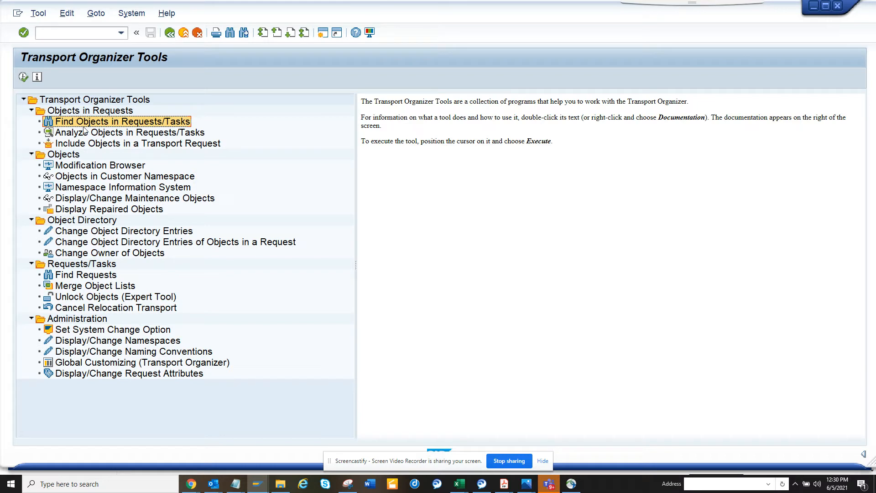
mouse_move(114, 152)
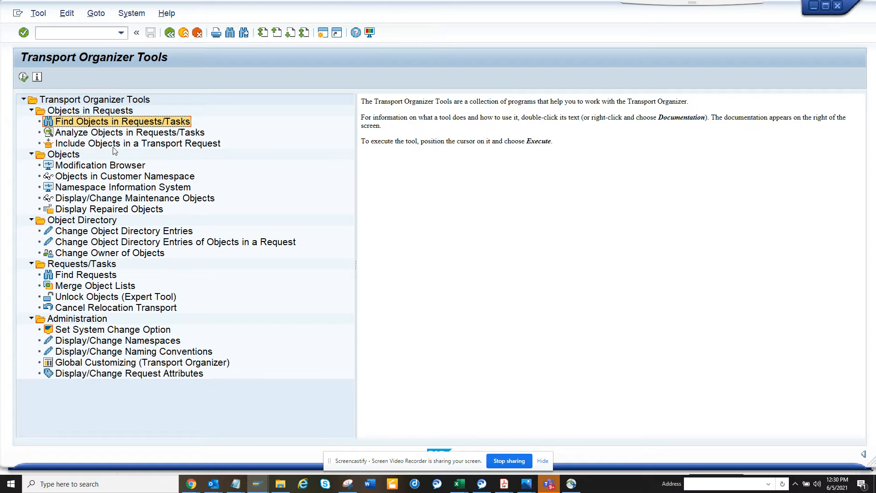
mouse_move(106, 238)
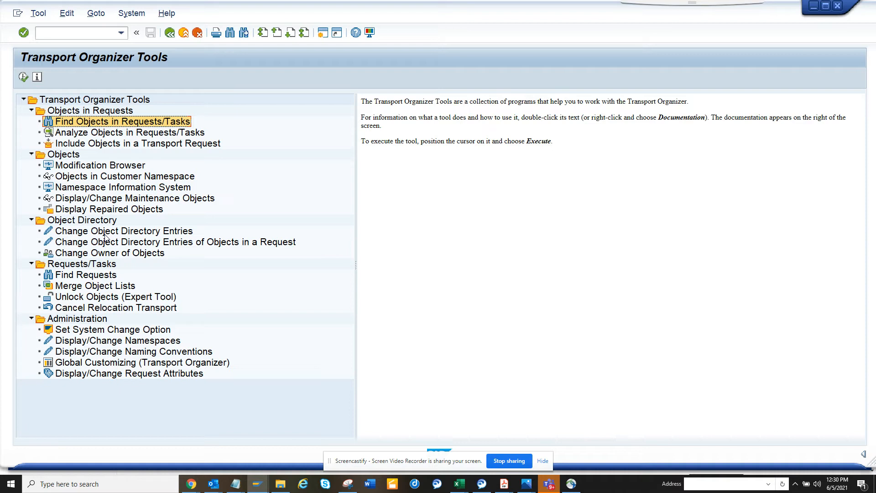
mouse_move(92, 290)
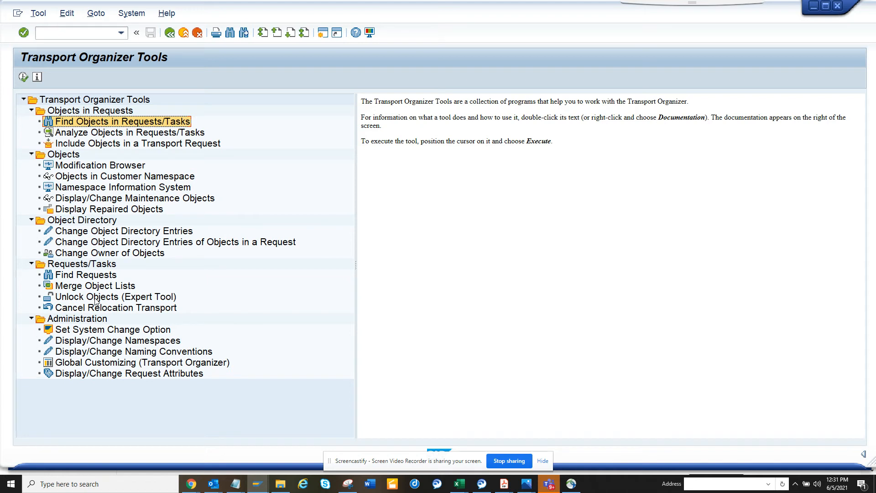
mouse_move(84, 130)
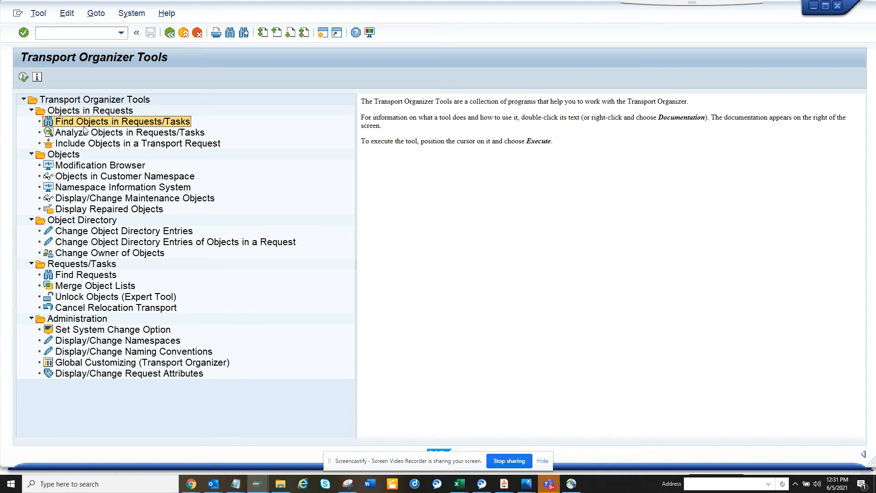
mouse_move(113, 128)
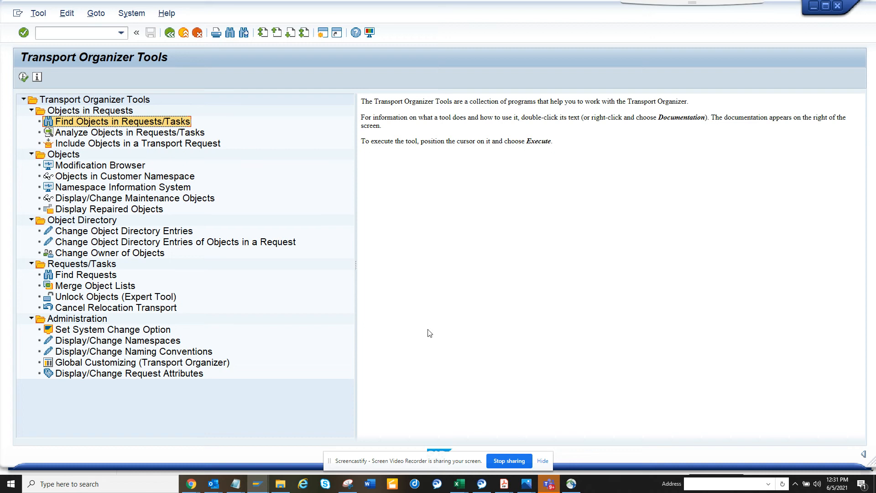
mouse_move(504, 428)
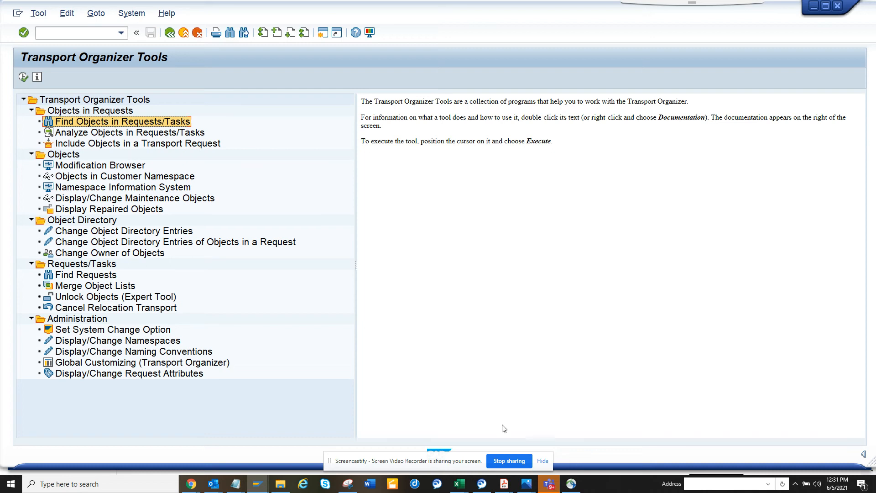